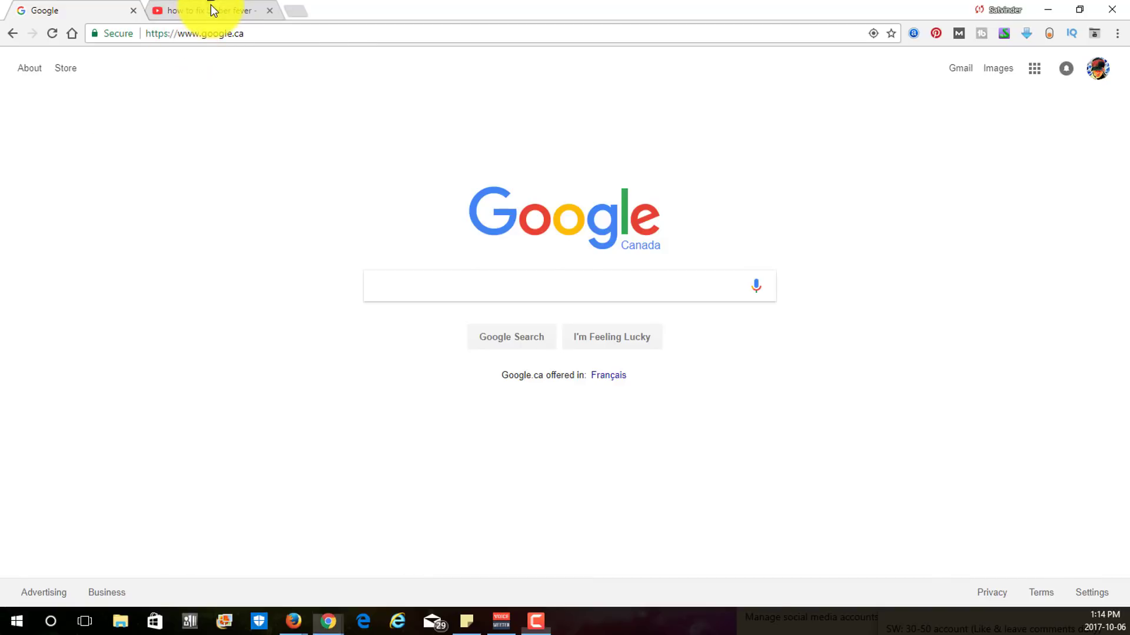
Step: Go to the 'how to fix bieber fever' results and scroll down to the Restricted Mode footer
{"action": "left_click", "coordinate": [209, 10]}
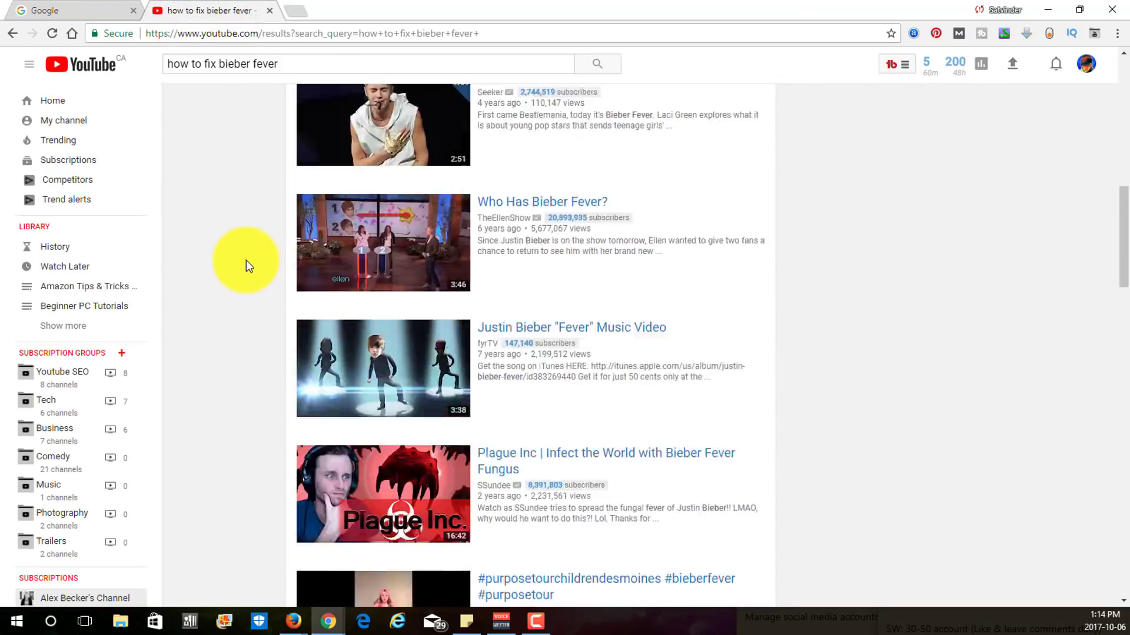
{"action": "scroll", "scroll_direction": "down", "scroll_amount": 3}
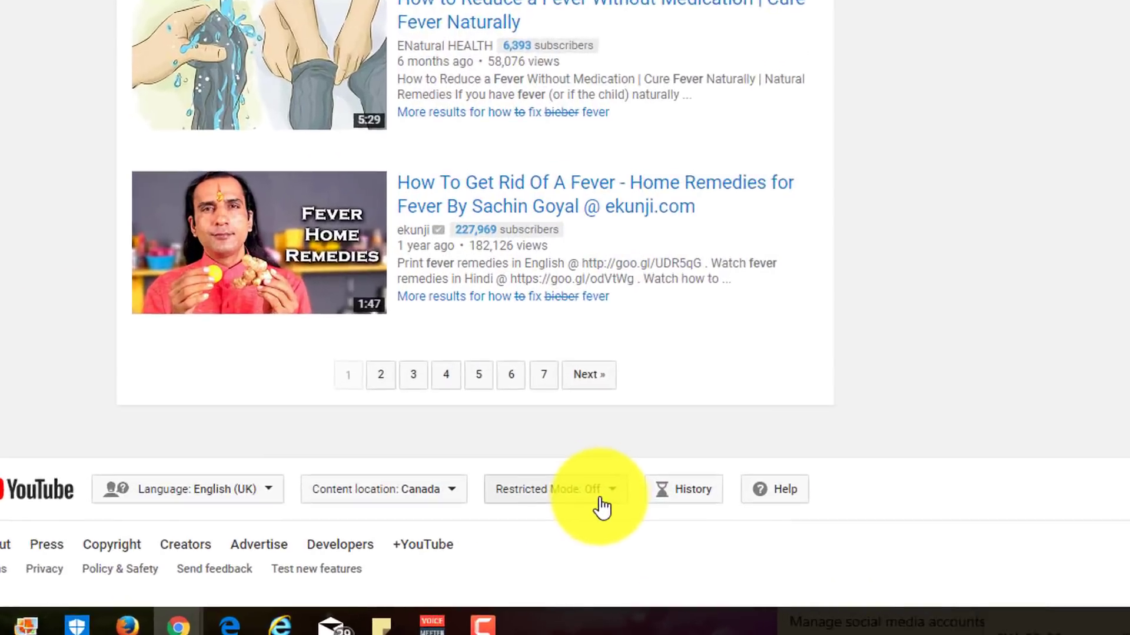
{"action": "scroll", "scroll_direction": "down", "scroll_amount": 3}
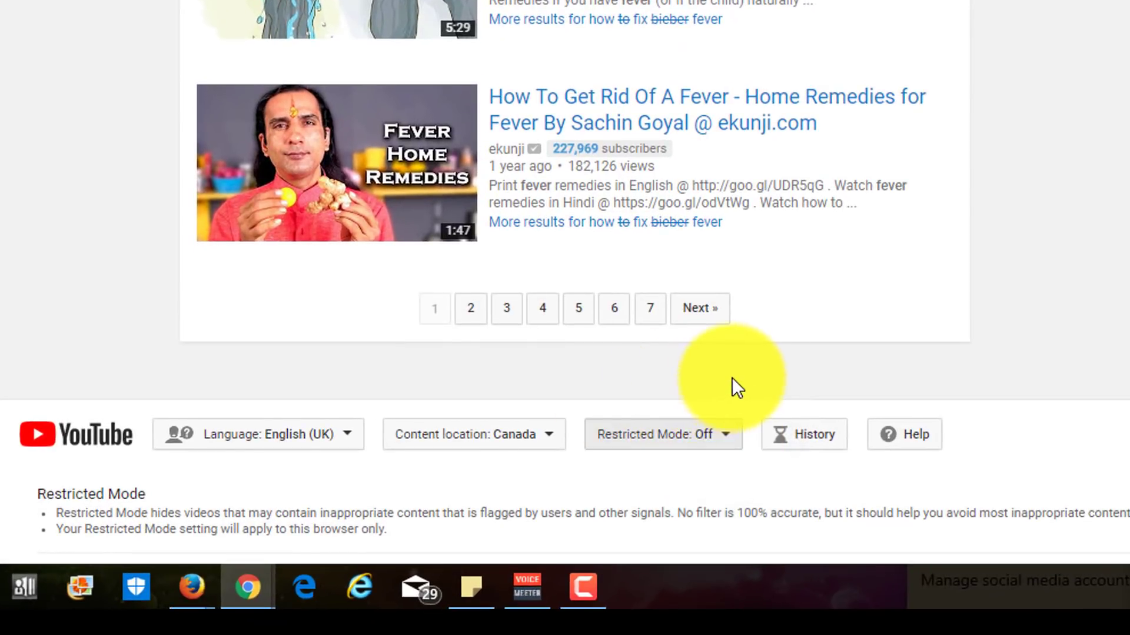
Step: Select On for Restricted Mode and save, reloading the 'how to fix bieber fever' results
{"action": "scroll", "scroll_direction": "down", "scroll_amount": 3}
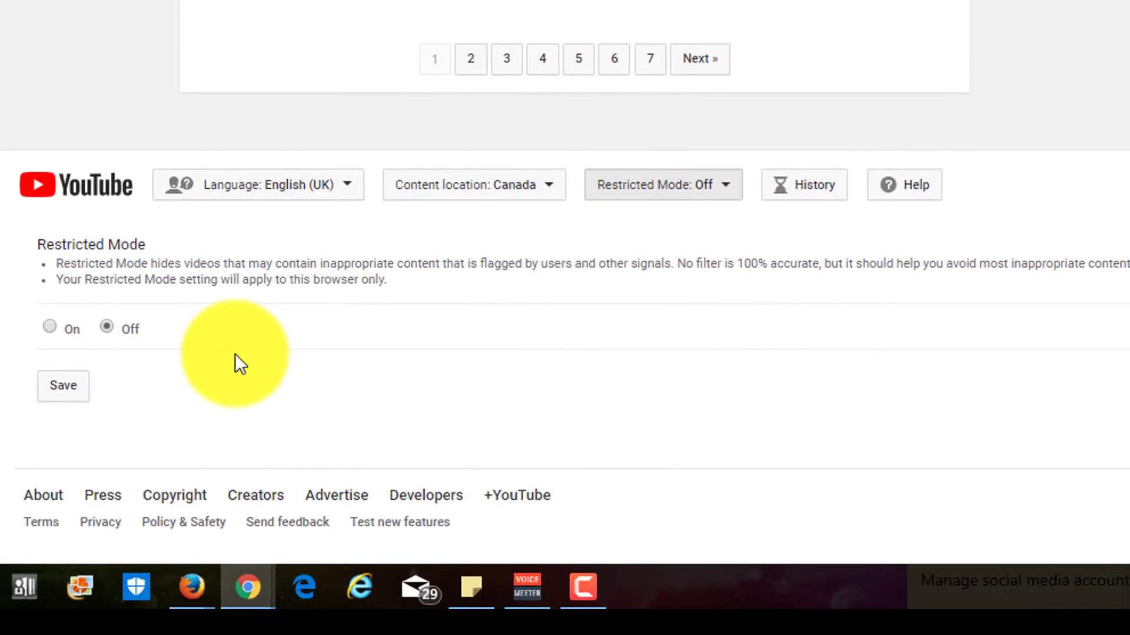
{"action": "mouse_move", "coordinate": [129, 280]}
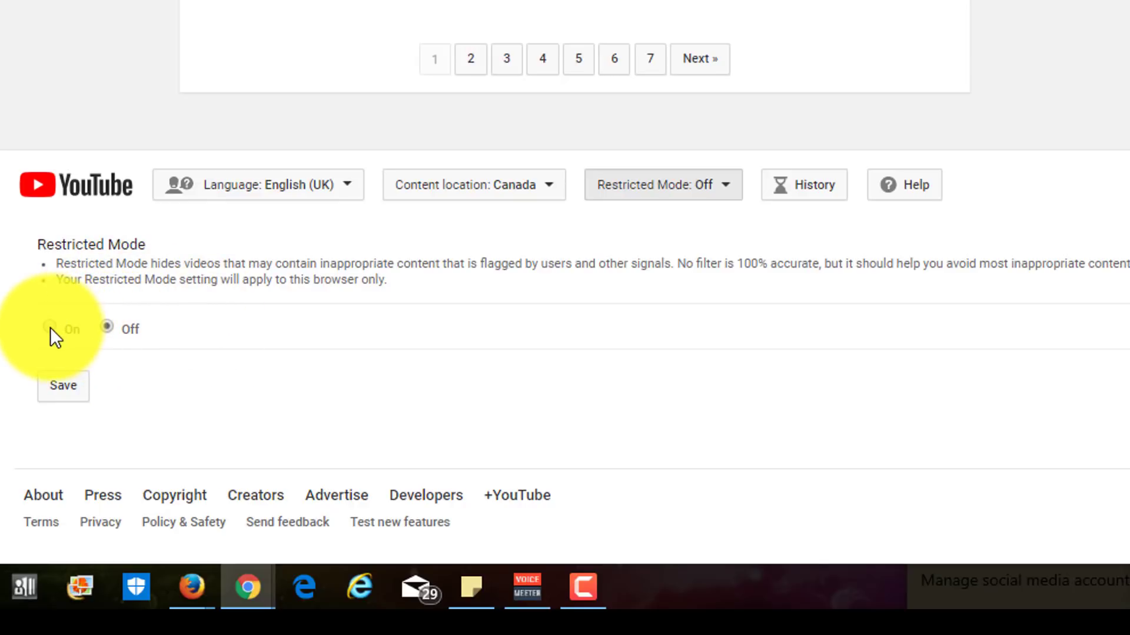
{"action": "left_click", "coordinate": [49, 327]}
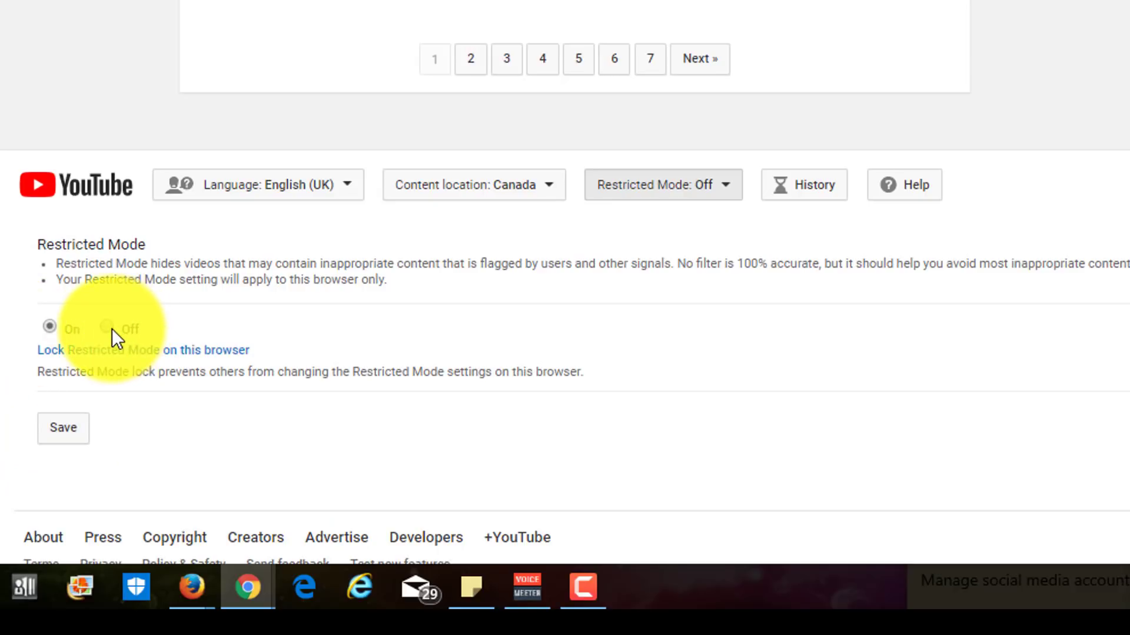
{"action": "left_click", "coordinate": [106, 325]}
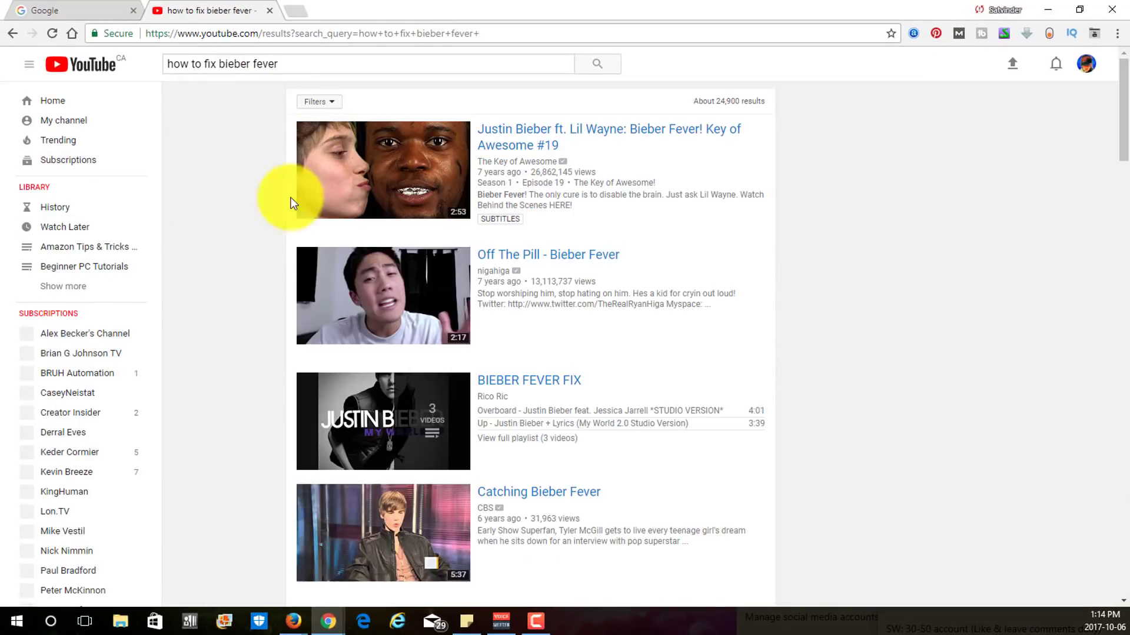
{"action": "left_click", "coordinate": [957, 64]}
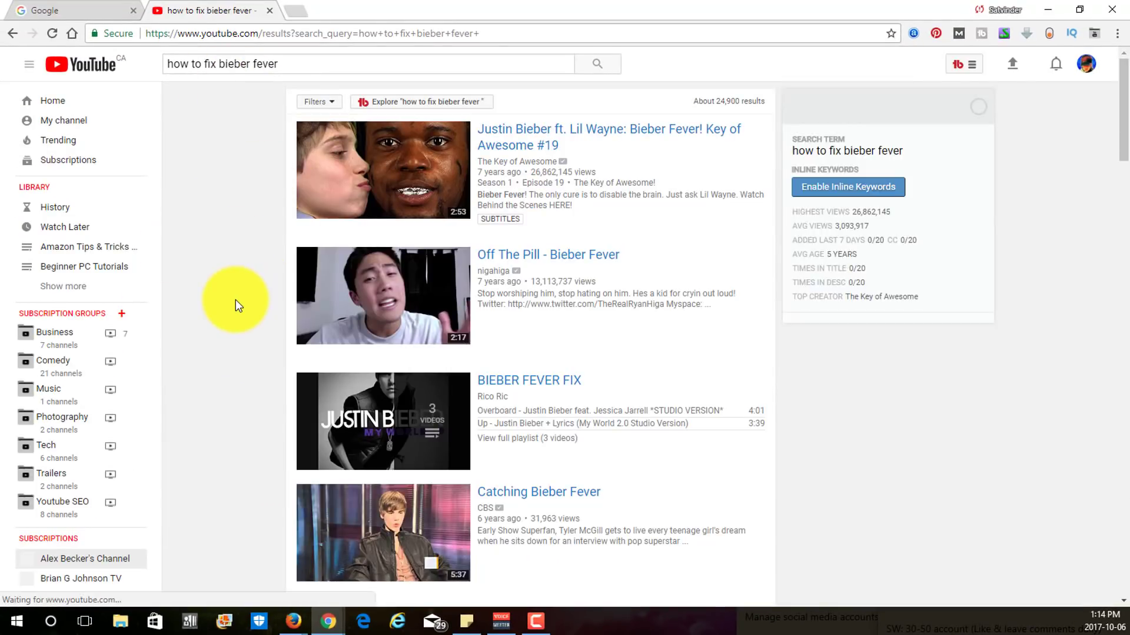